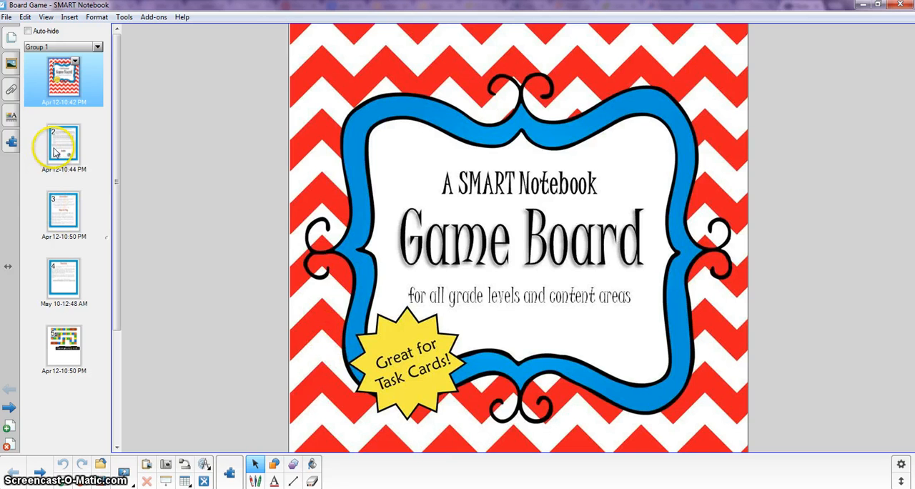
Step: Step through the copyright, Instructions and Thank You pages, ending on the game board page
left_click(63, 148)
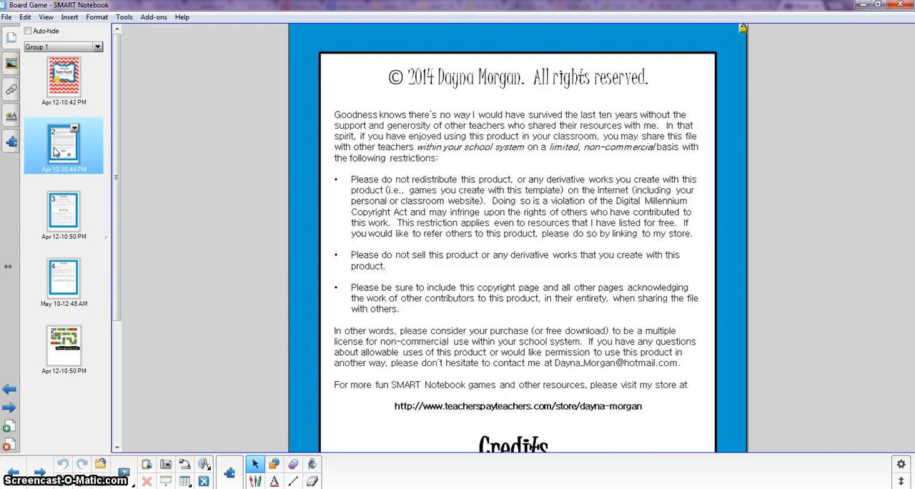
mouse_move(68, 215)
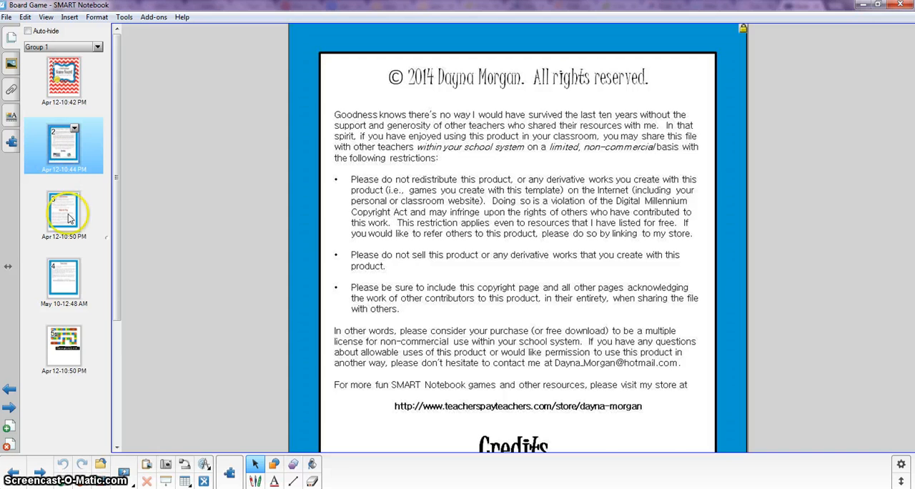
left_click(63, 211)
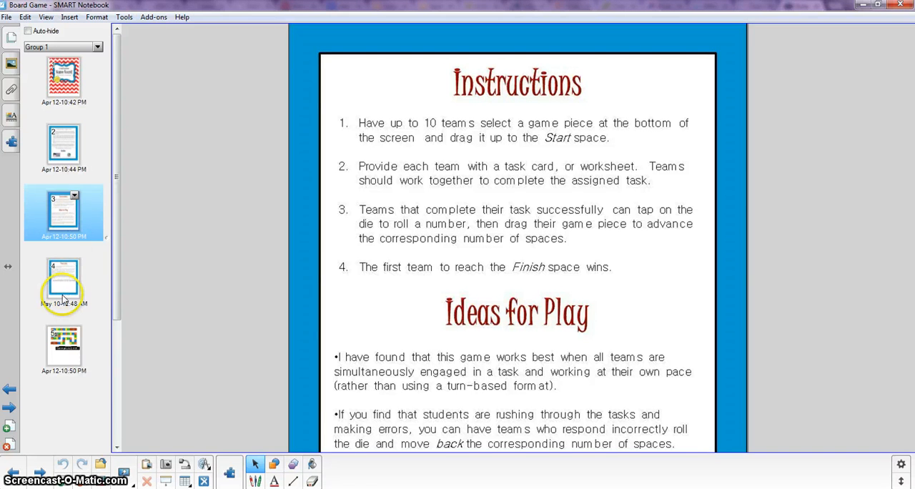
left_click(63, 280)
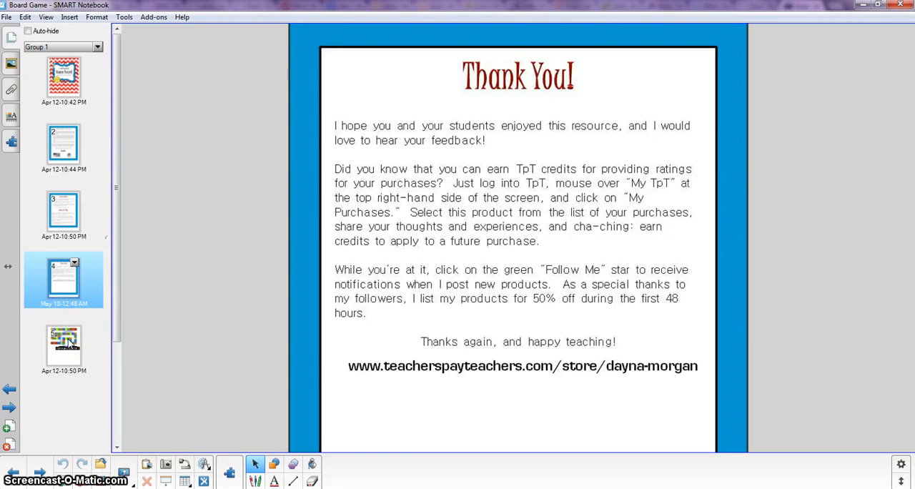
left_click(63, 346)
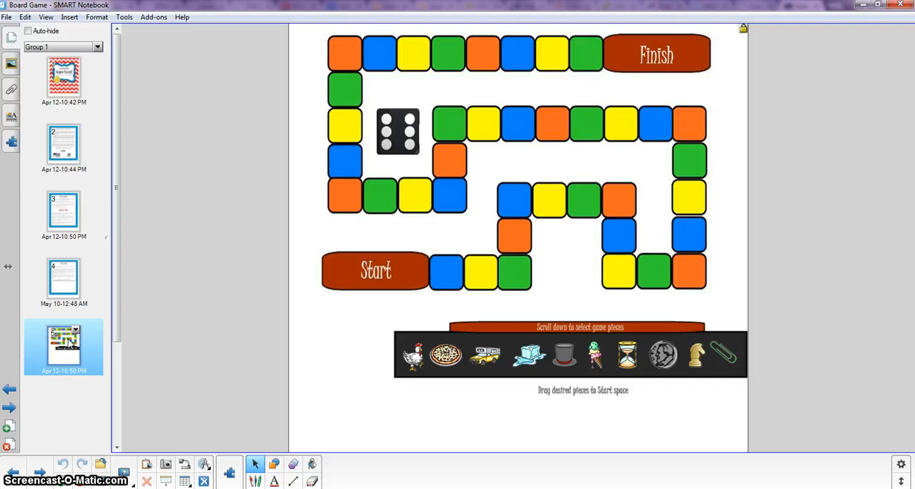
mouse_move(291, 422)
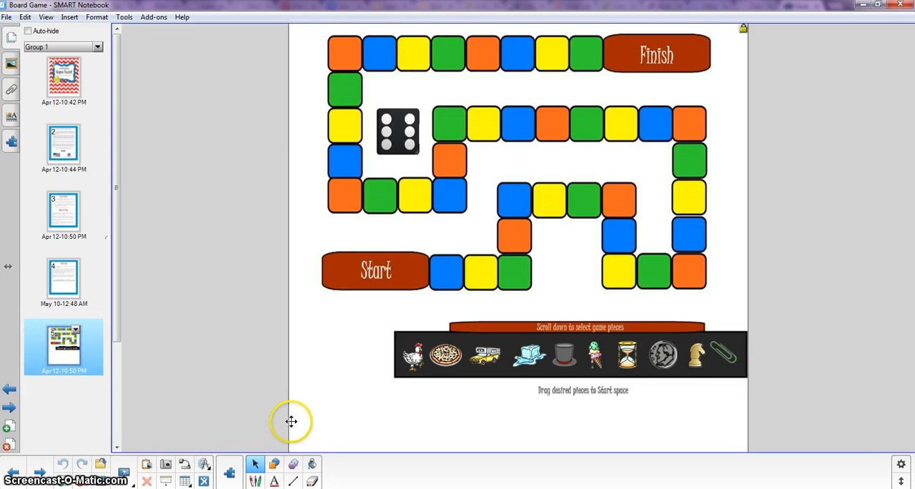
mouse_move(506, 363)
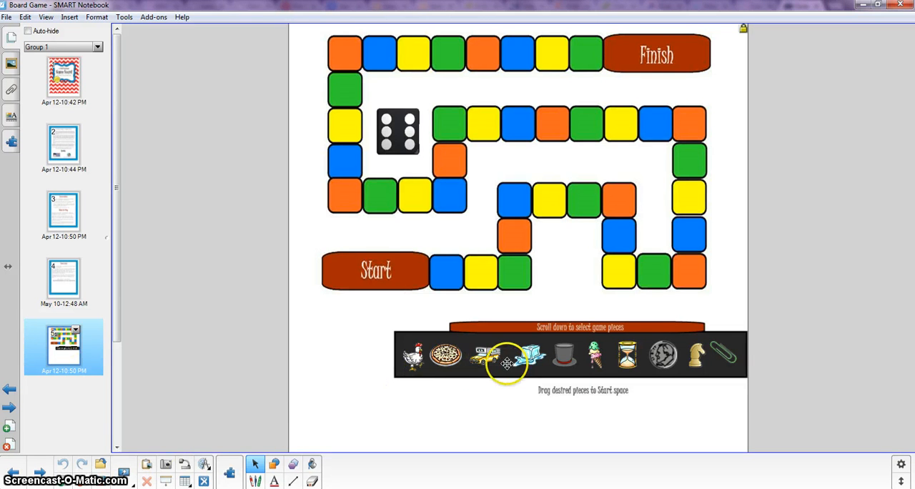
mouse_move(578, 357)
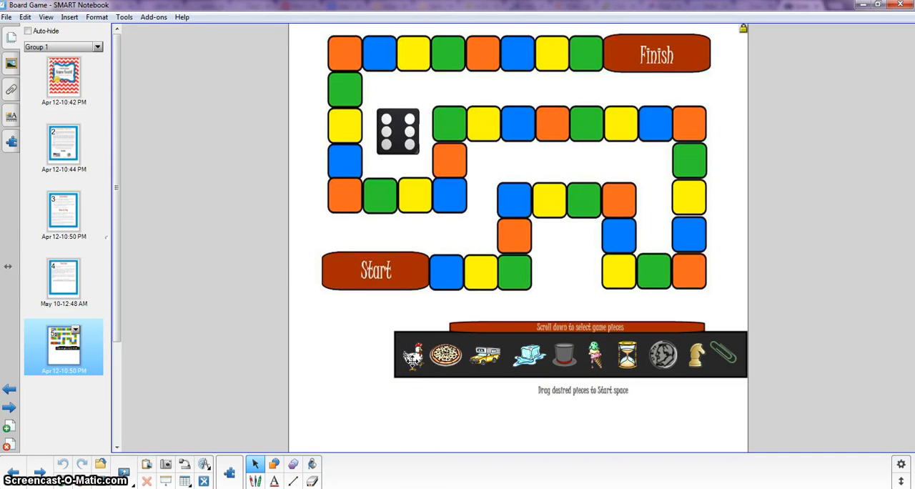
Step: Drag the chicken, blue piece and silver coin from the piece tray onto Start
left_click_drag(411, 355, 409, 268)
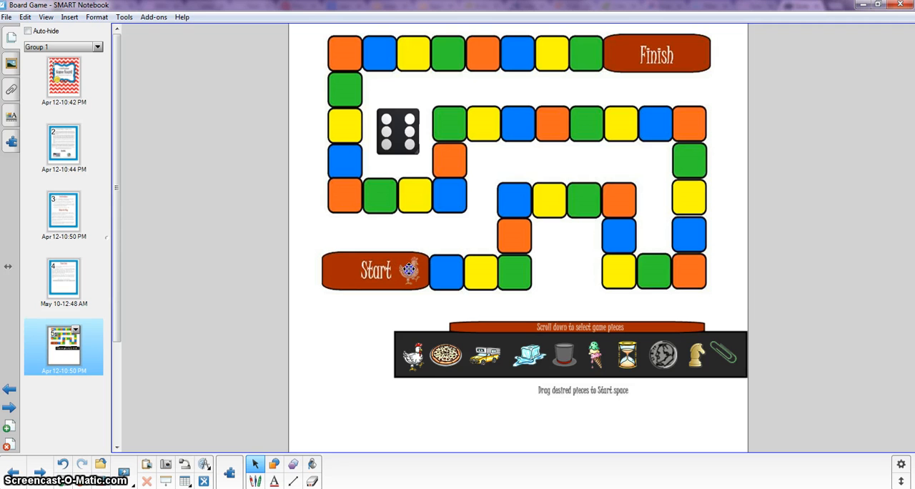
left_click_drag(412, 354, 412, 270)
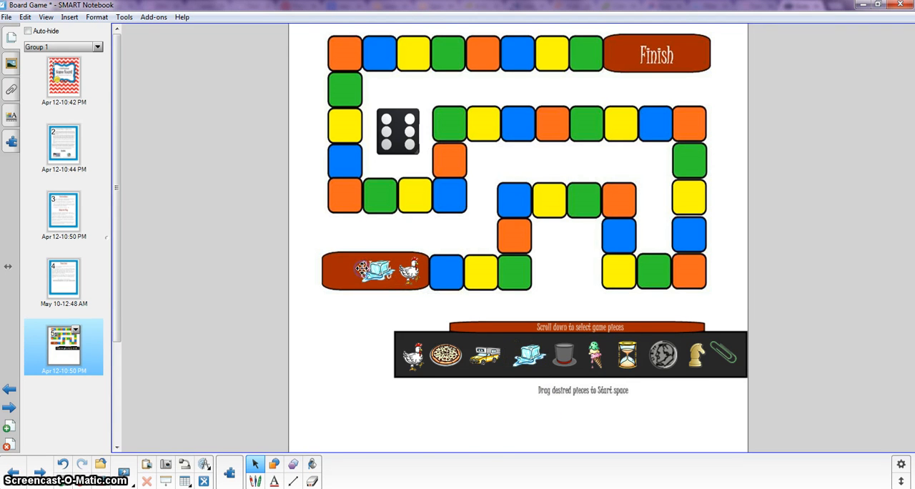
left_click_drag(663, 355, 526, 318)
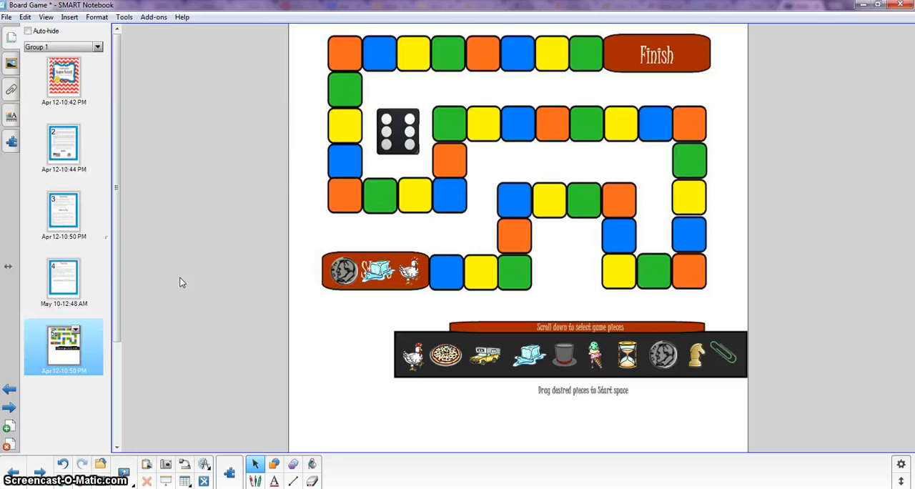
mouse_move(286, 200)
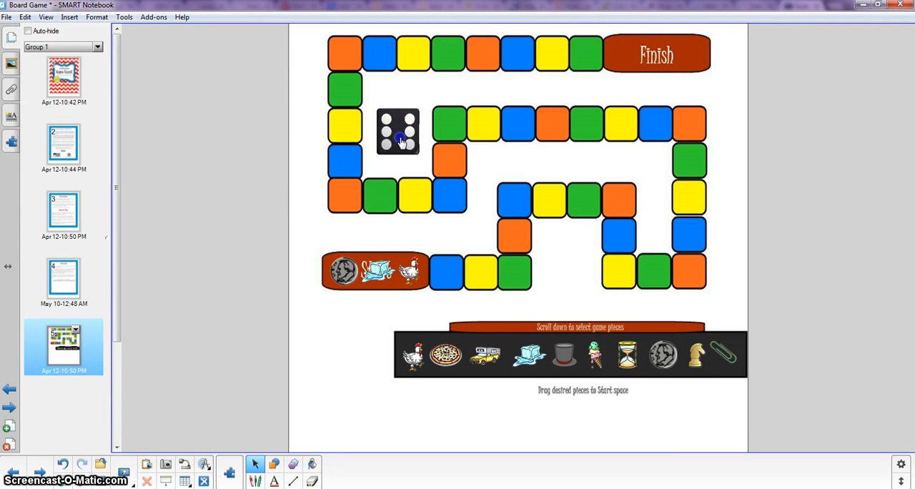
Step: Roll the die and advance the blue piece off Start onto the orange square
left_click(398, 133)
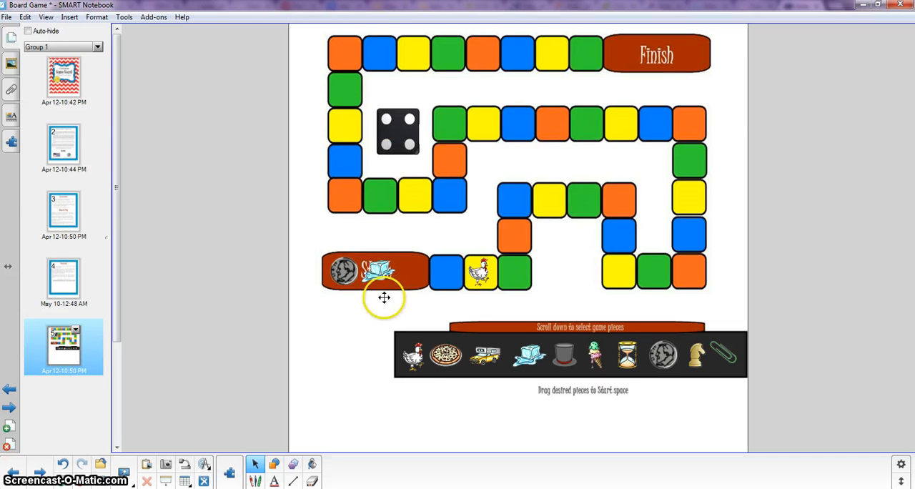
left_click_drag(379, 269, 503, 254)
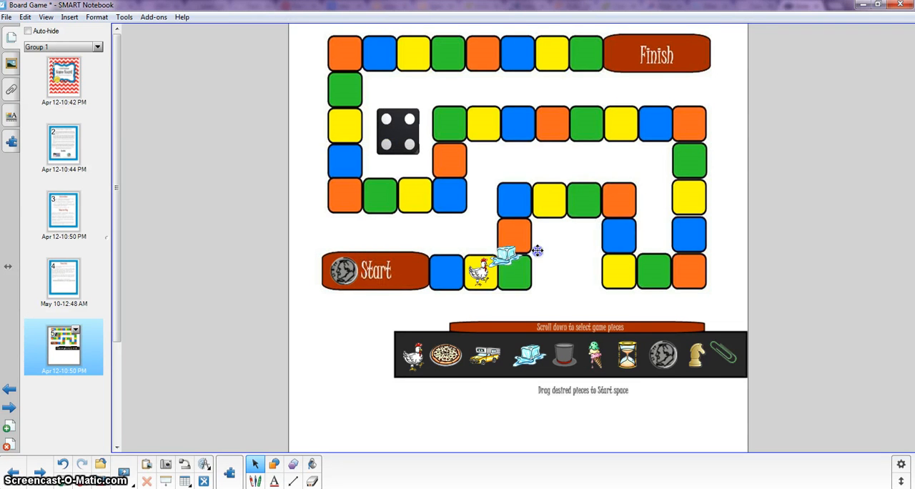
left_click_drag(507, 254, 512, 232)
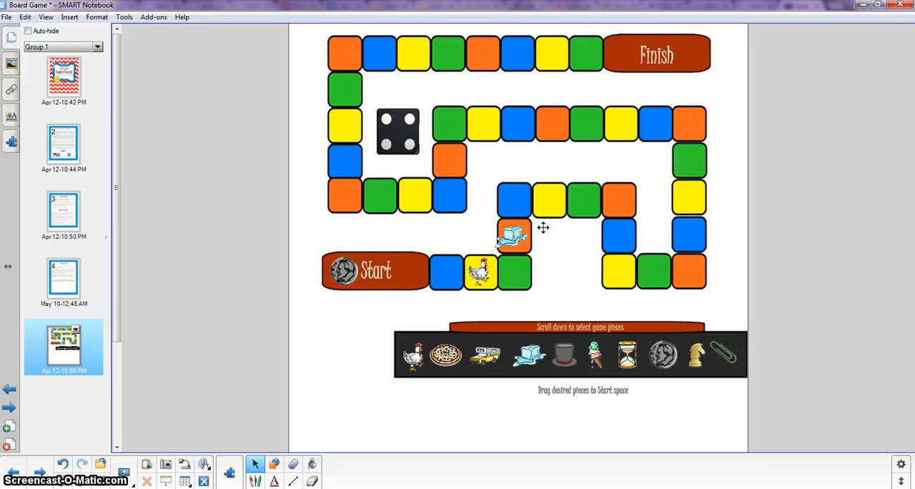
mouse_move(689, 388)
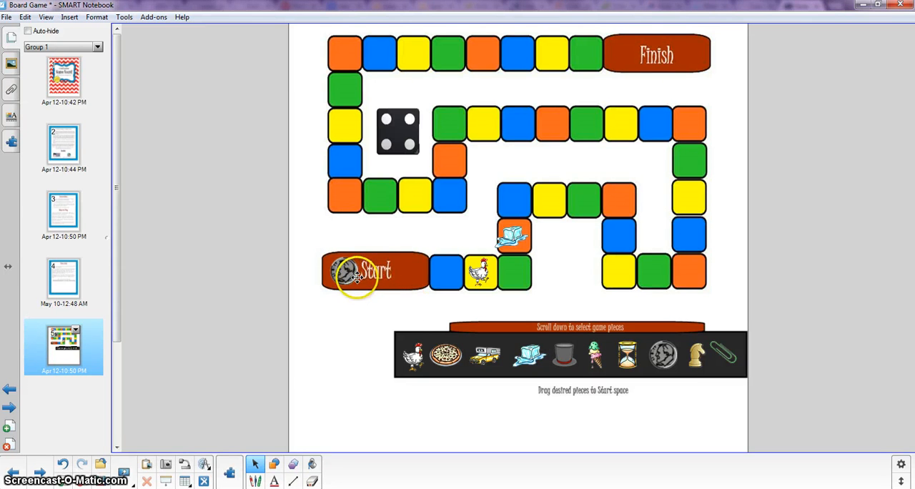
mouse_move(407, 199)
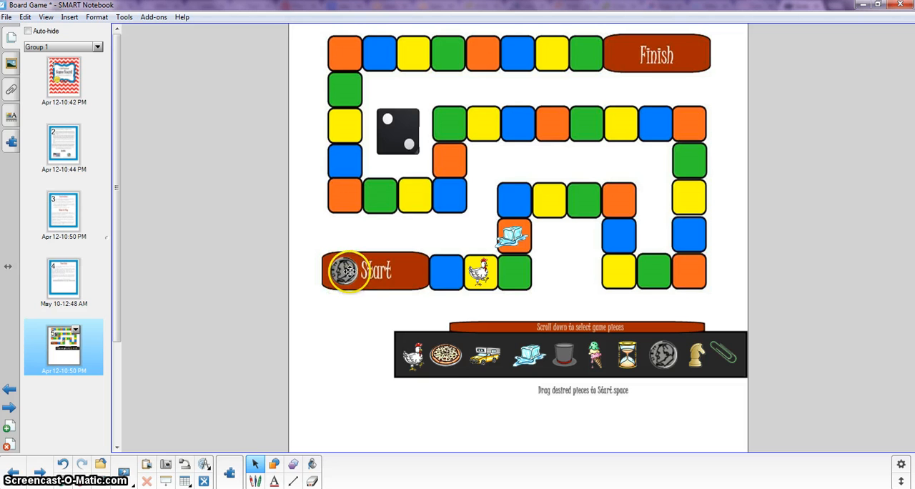
Step: Bring up the actions menu for the silver coin piece on Start
right_click(349, 272)
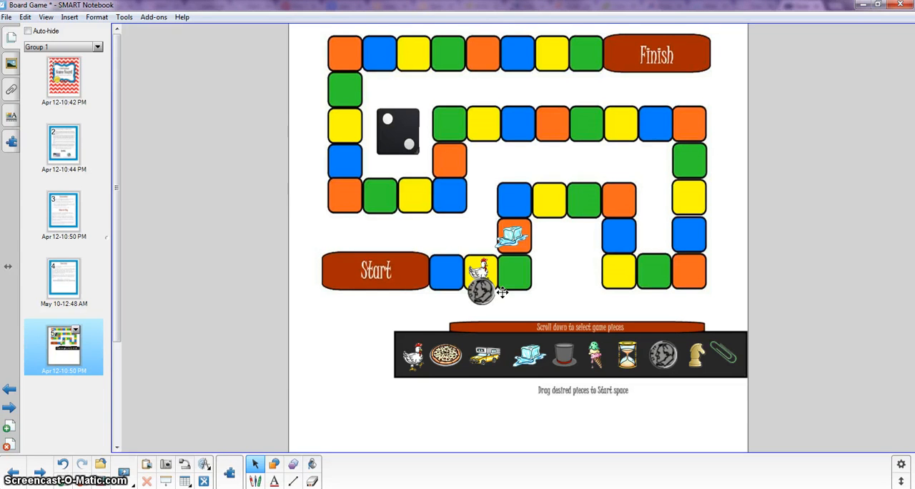
mouse_move(636, 62)
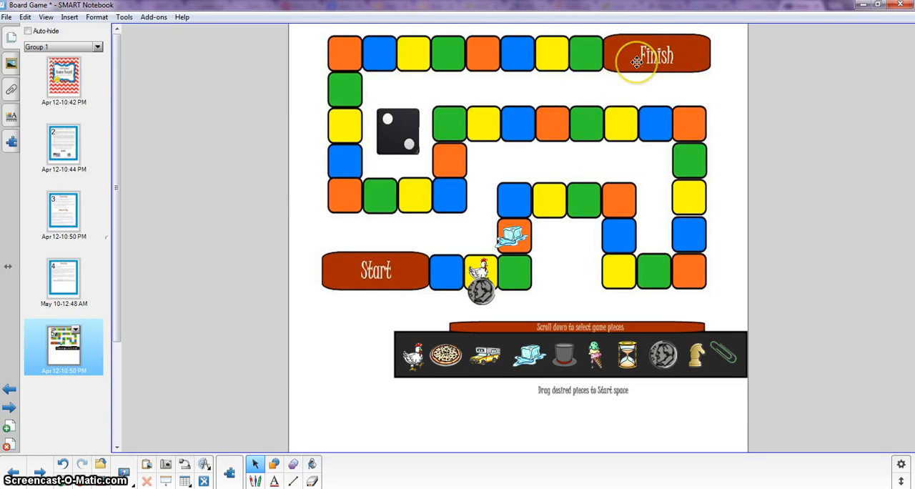
mouse_move(626, 89)
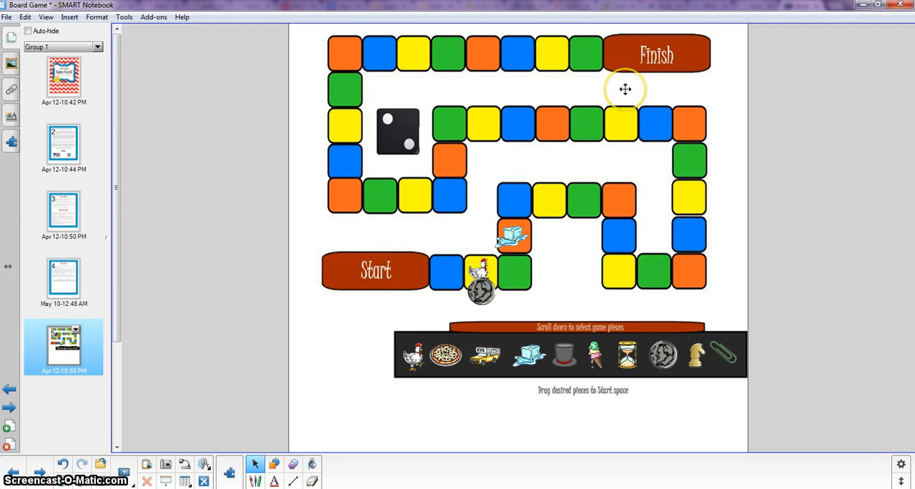
mouse_move(625, 89)
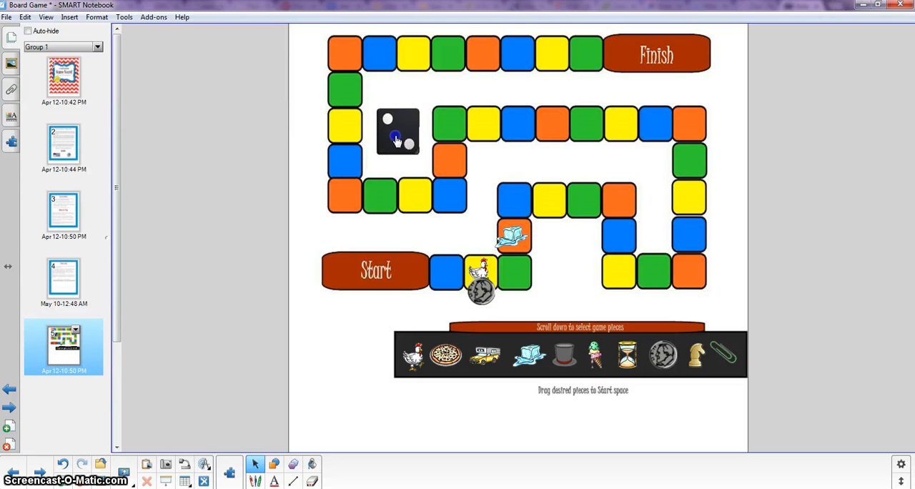
Step: Roll the die and move the ice cube token from its square back onto Start
left_click(397, 137)
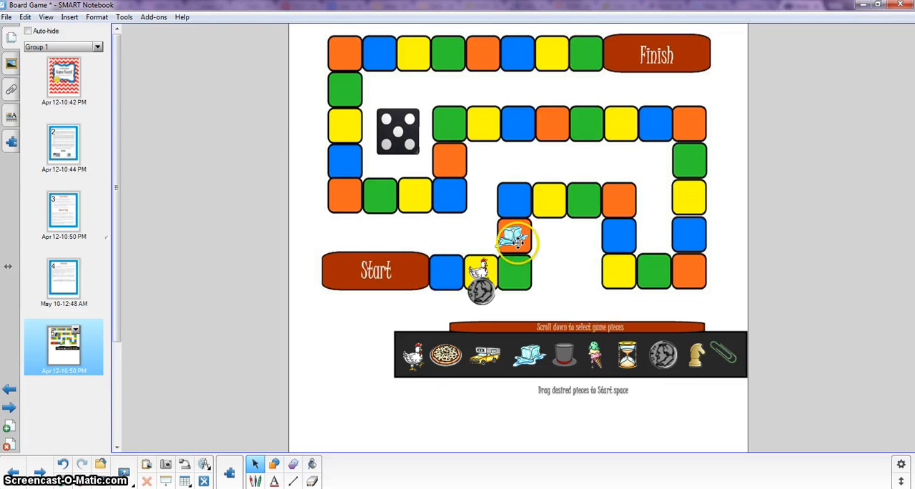
left_click_drag(515, 240, 397, 258)
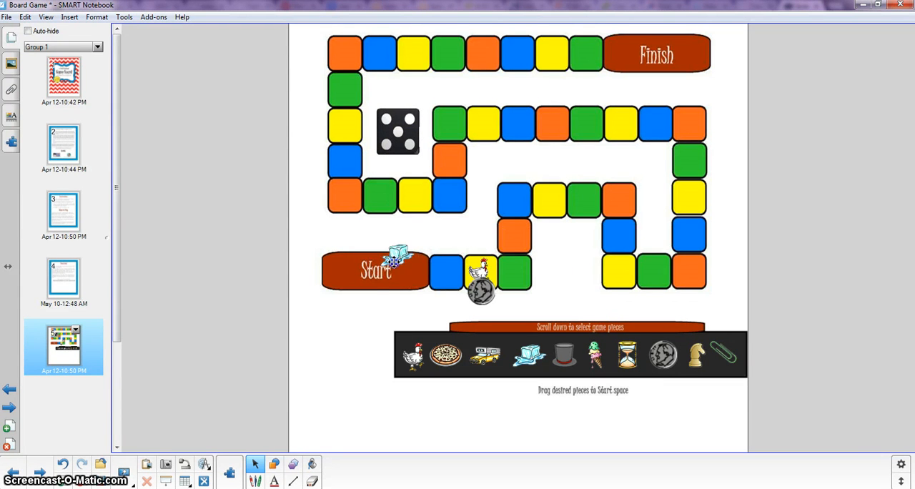
left_click_drag(397, 257, 344, 275)
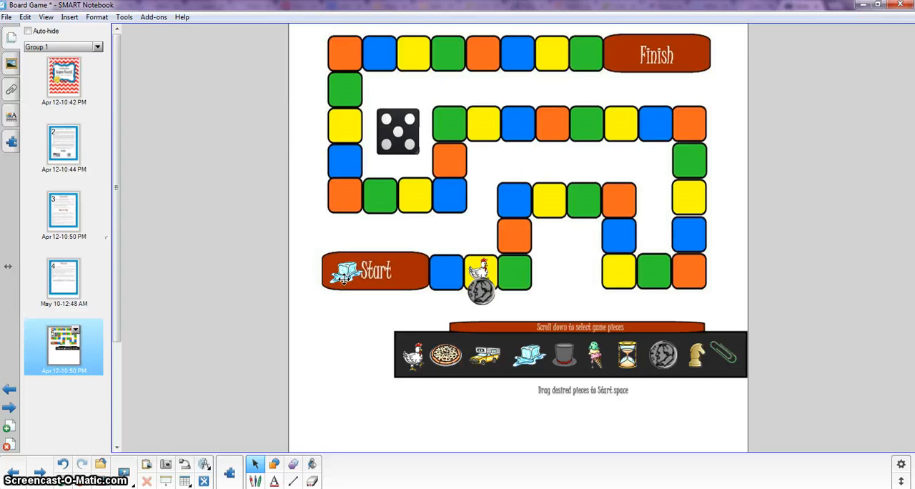
mouse_move(352, 386)
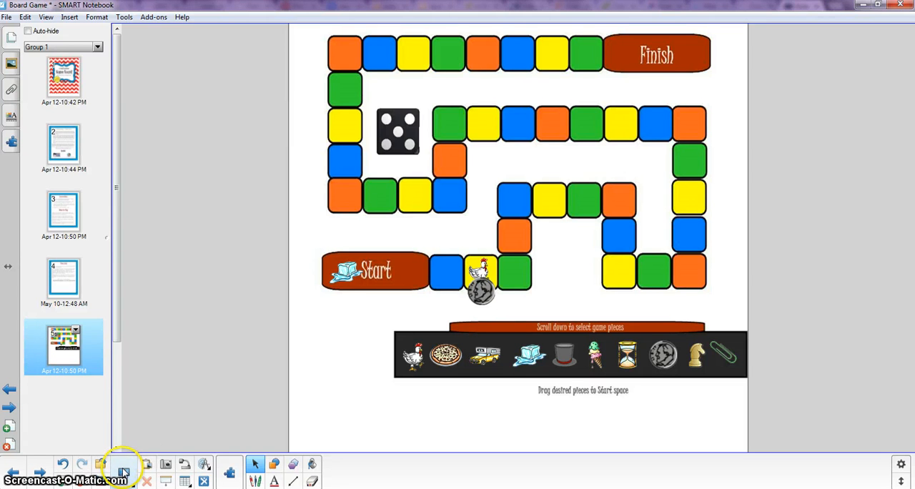
Step: Switch to Full Screen, move the chicken token back beside Start, and leave full screen via the toolbar menu
left_click(123, 469)
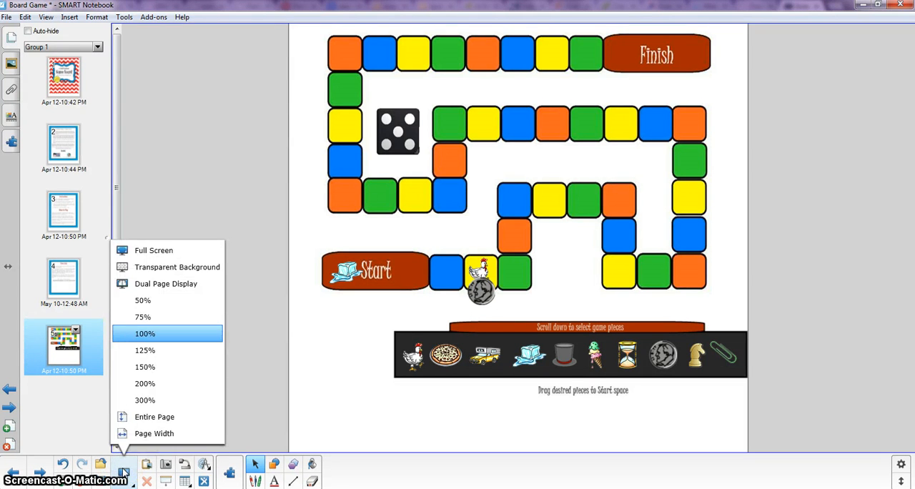
mouse_move(160, 254)
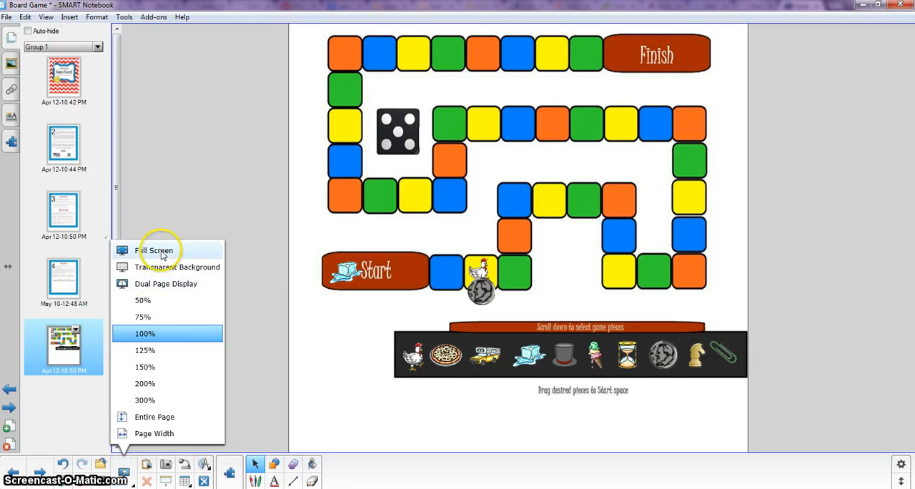
left_click(155, 250)
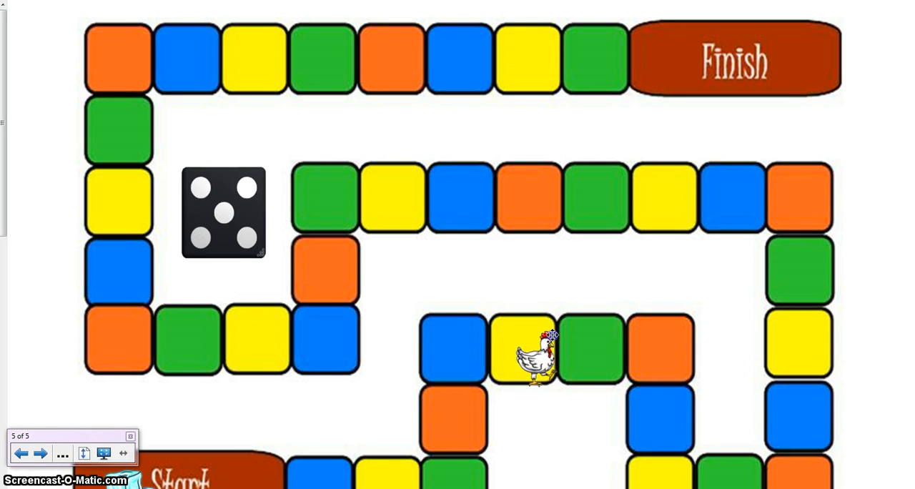
left_click_drag(532, 355, 455, 354)
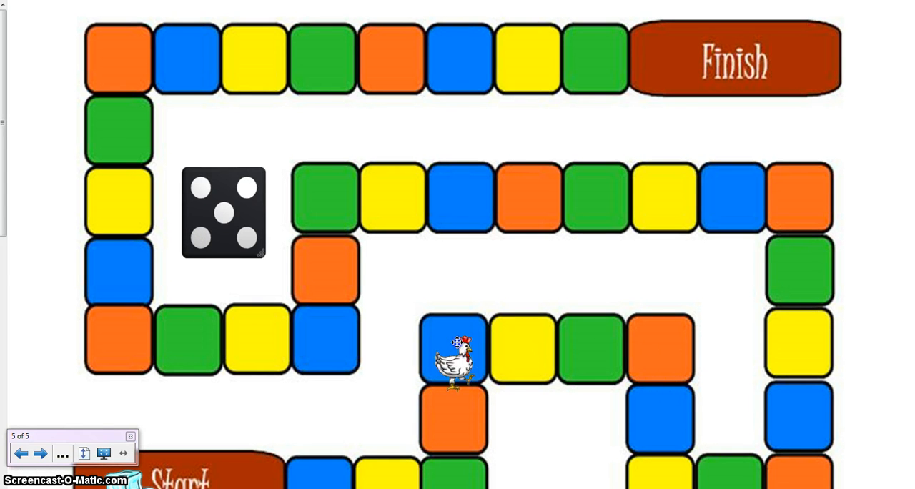
left_click_drag(458, 350, 281, 475)
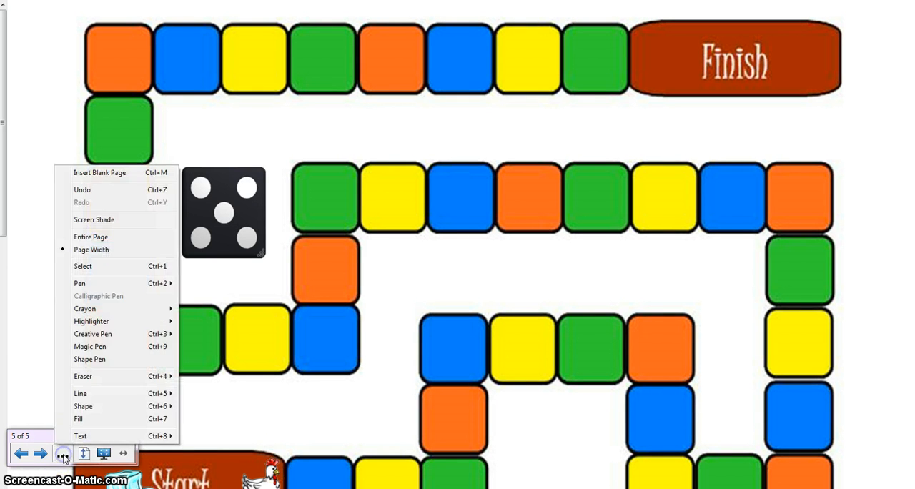
left_click(92, 237)
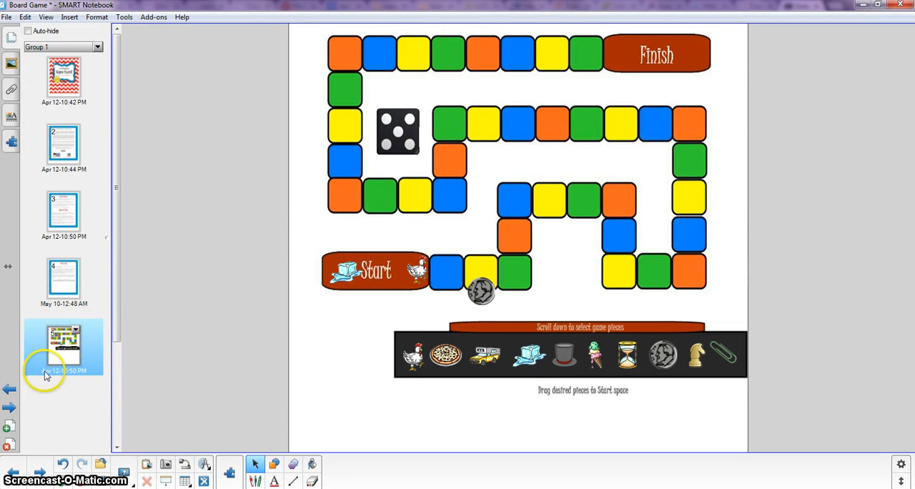
Step: Reset the game board page to its saved state from the Page Sorter, confirming the reset
right_click(65, 346)
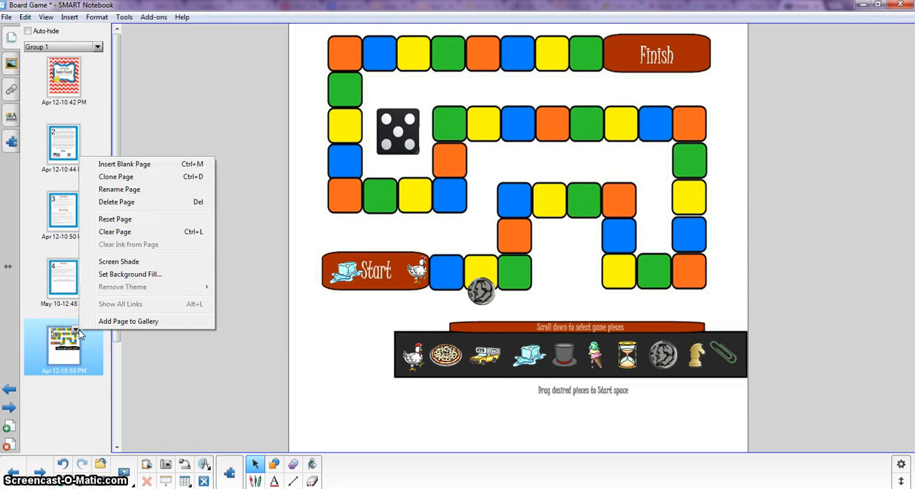
left_click(115, 219)
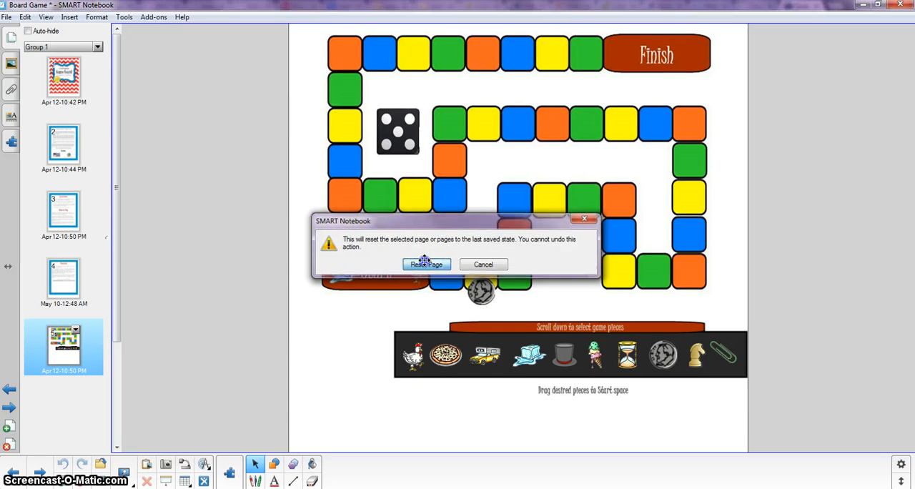
left_click(426, 263)
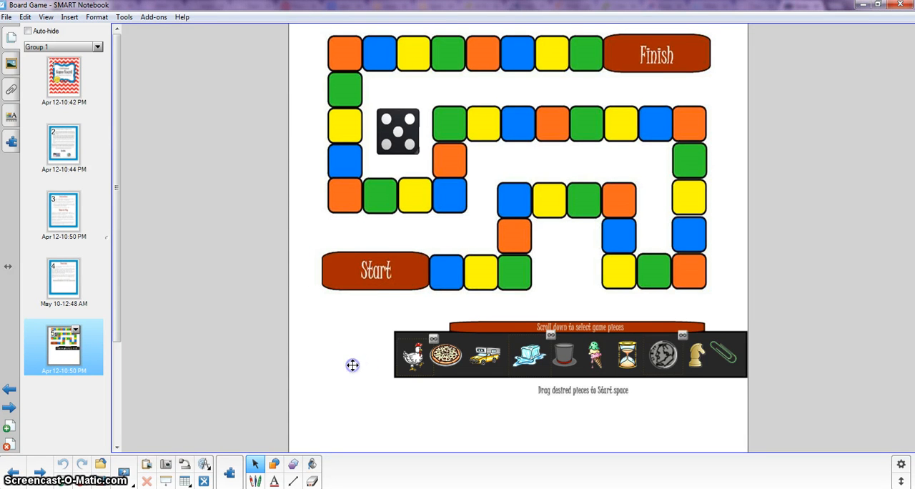